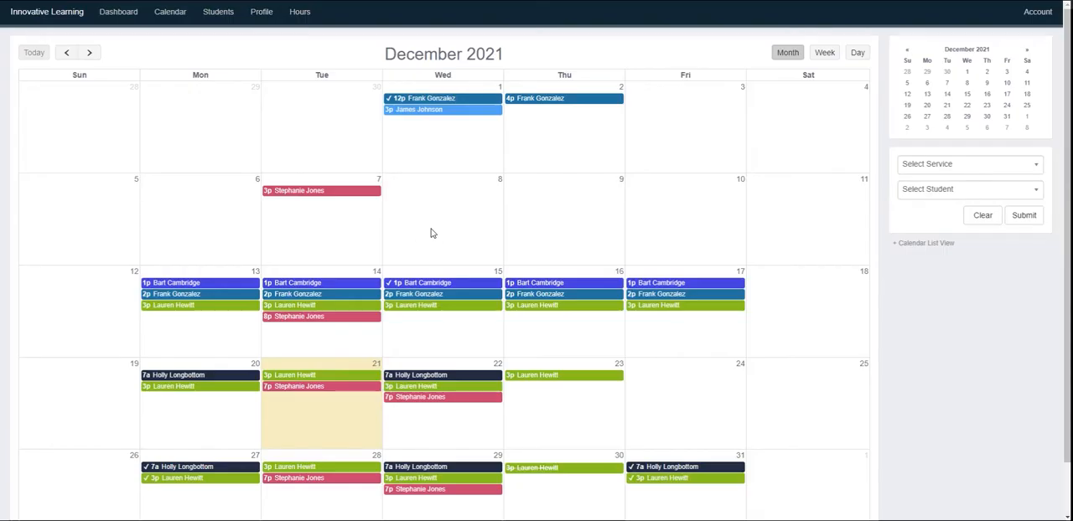
# Go from the December lesson calendar to the teacher's profile page
pyautogui.click(261, 12)
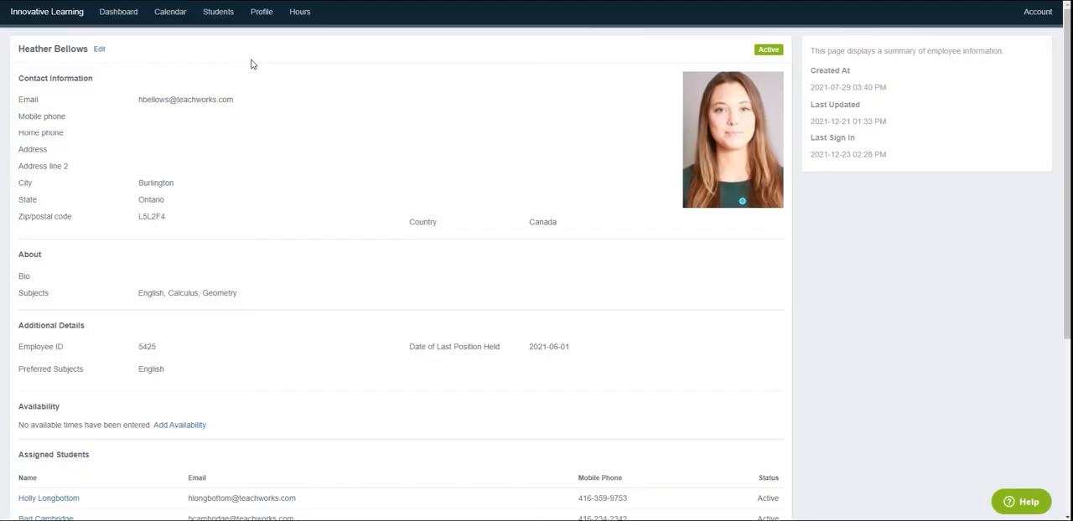
# Edit the teacher's profile and move down to its empty Availability section
pyautogui.click(99, 49)
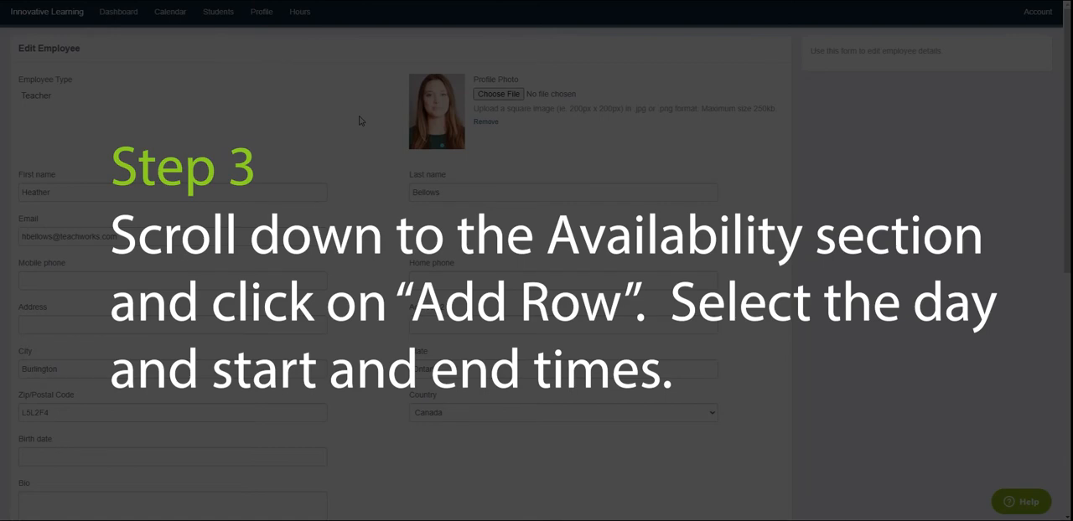
pyautogui.scroll(-3)
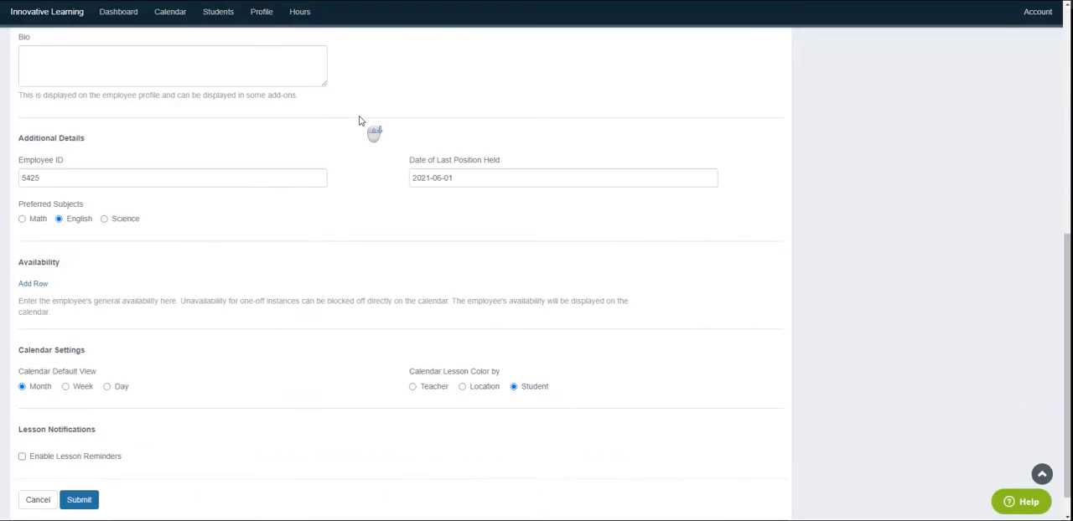
pyautogui.click(34, 283)
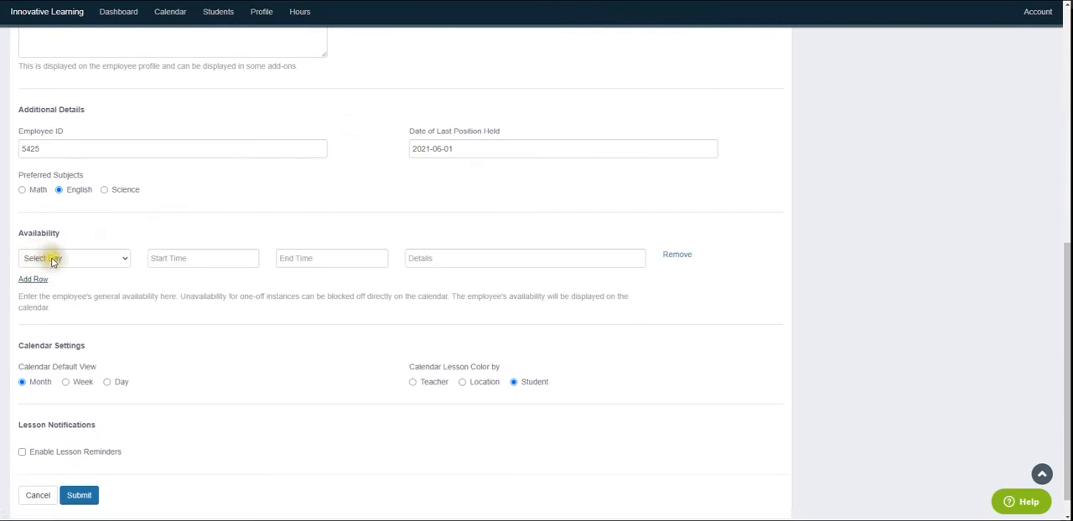
pyautogui.click(201, 259)
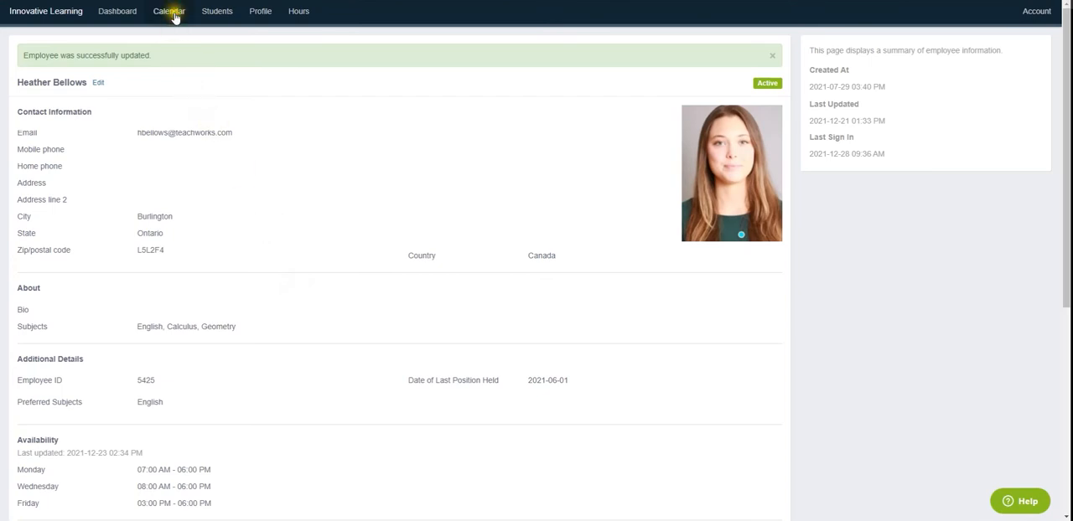
# Return to the calendar to start adding a one-off unavailability
pyautogui.click(167, 10)
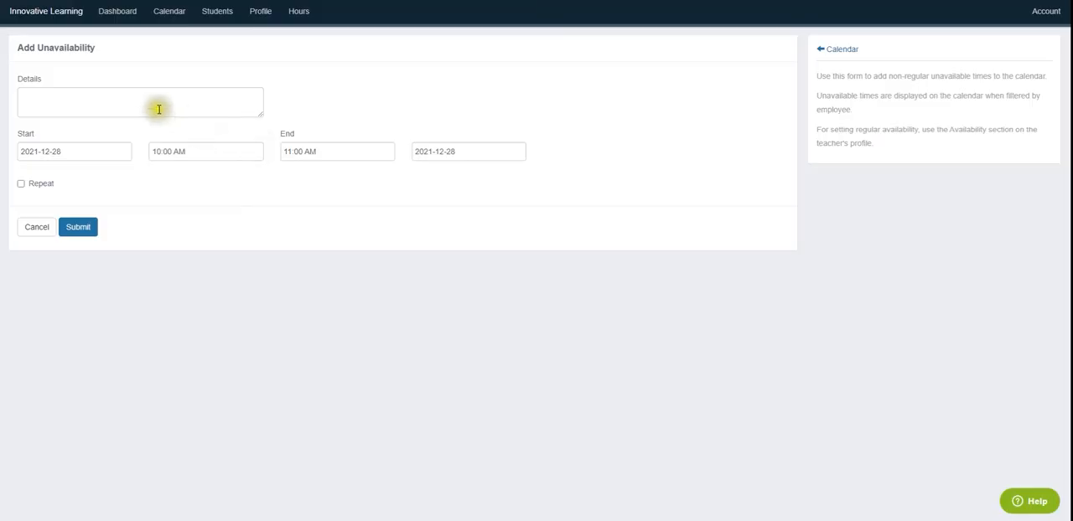
# Save an 'Appointment' unavailability for 2022-01-07 from 3:00 to 4:00 PM
pyautogui.write('Appointment')
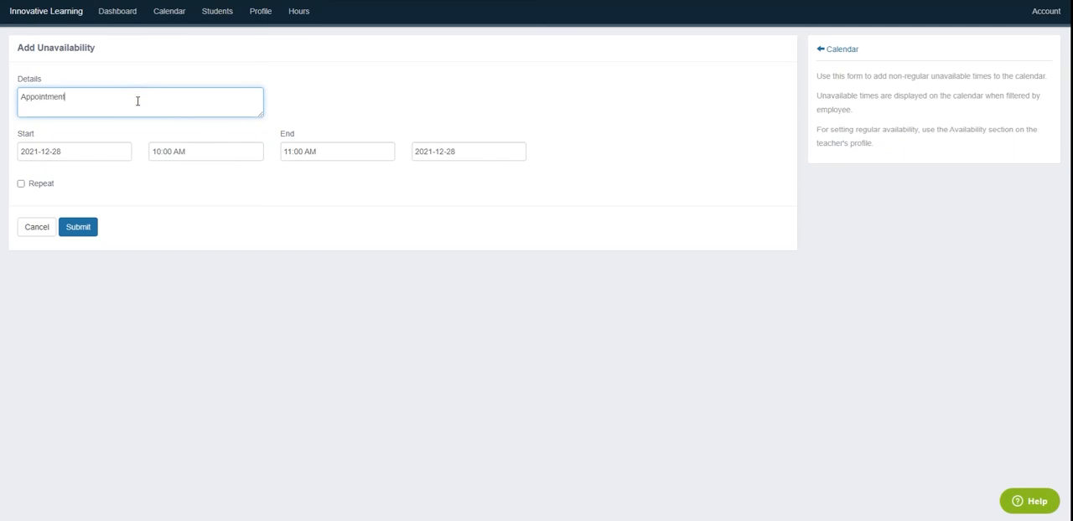
pyautogui.click(74, 151)
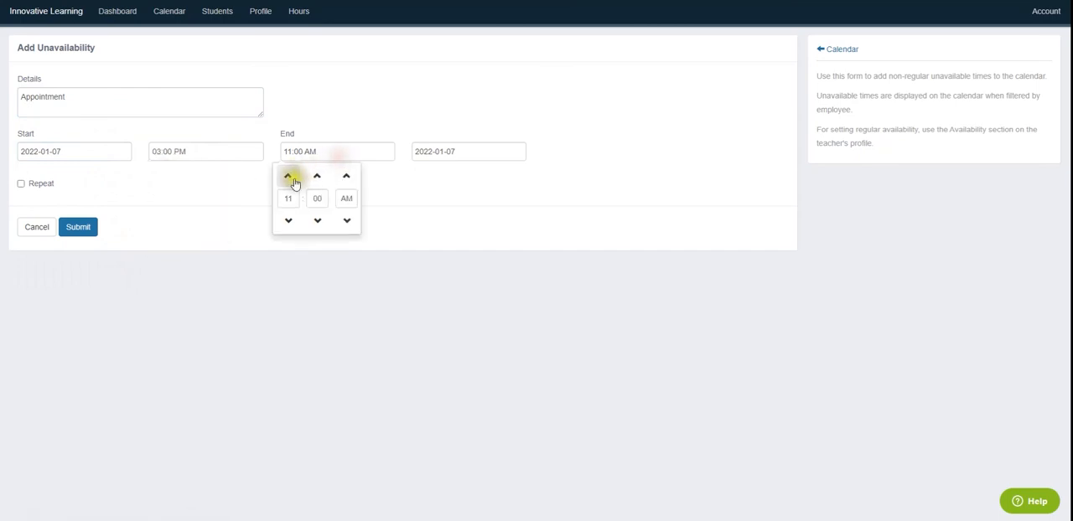
pyautogui.click(288, 176)
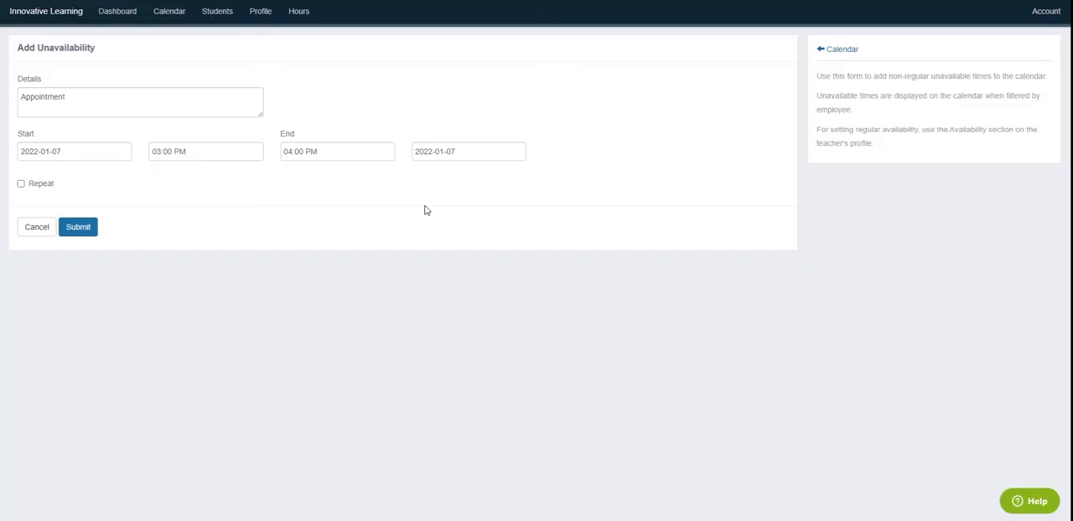
pyautogui.click(77, 228)
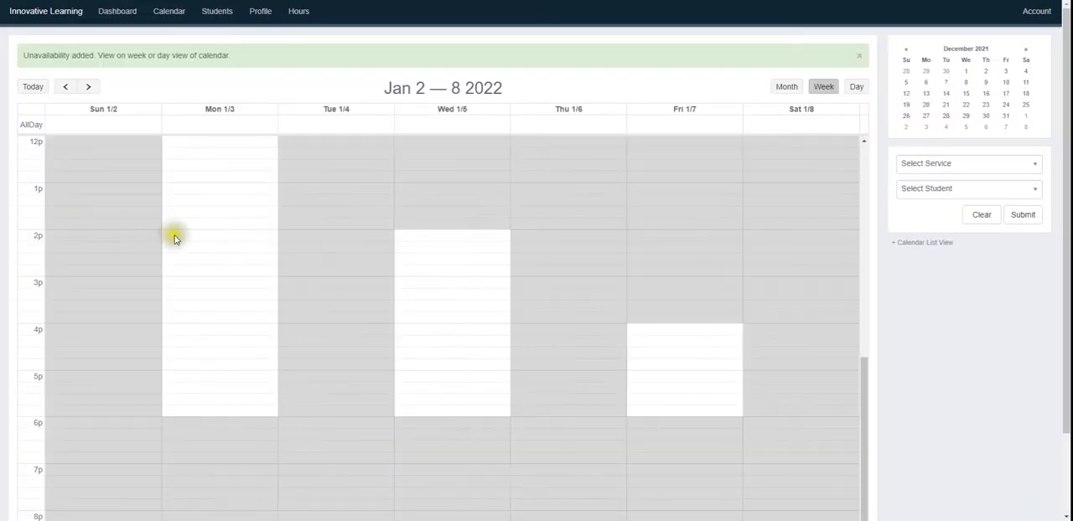